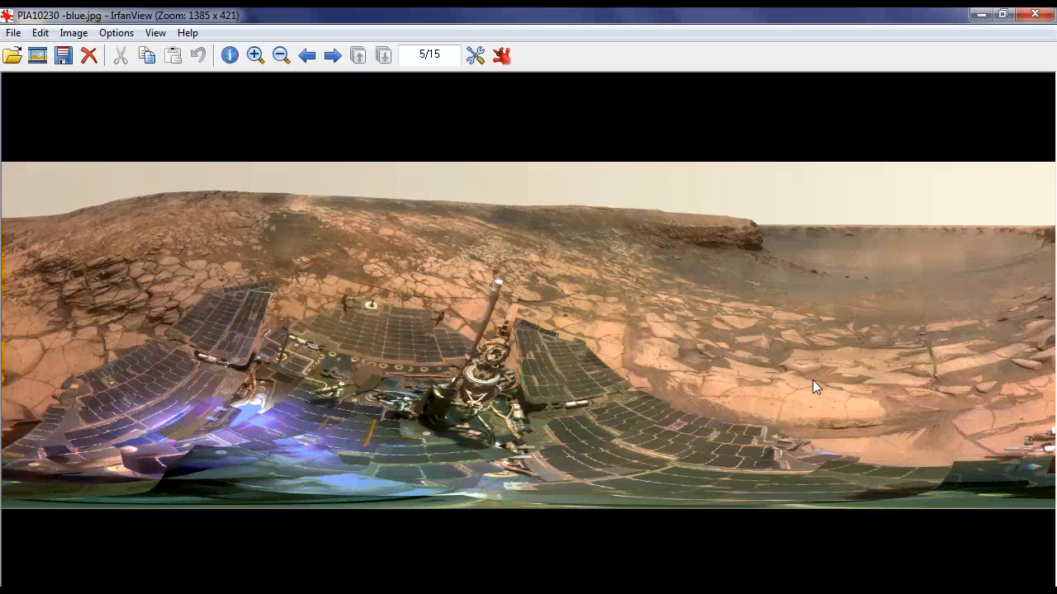
mouse_move(716, 410)
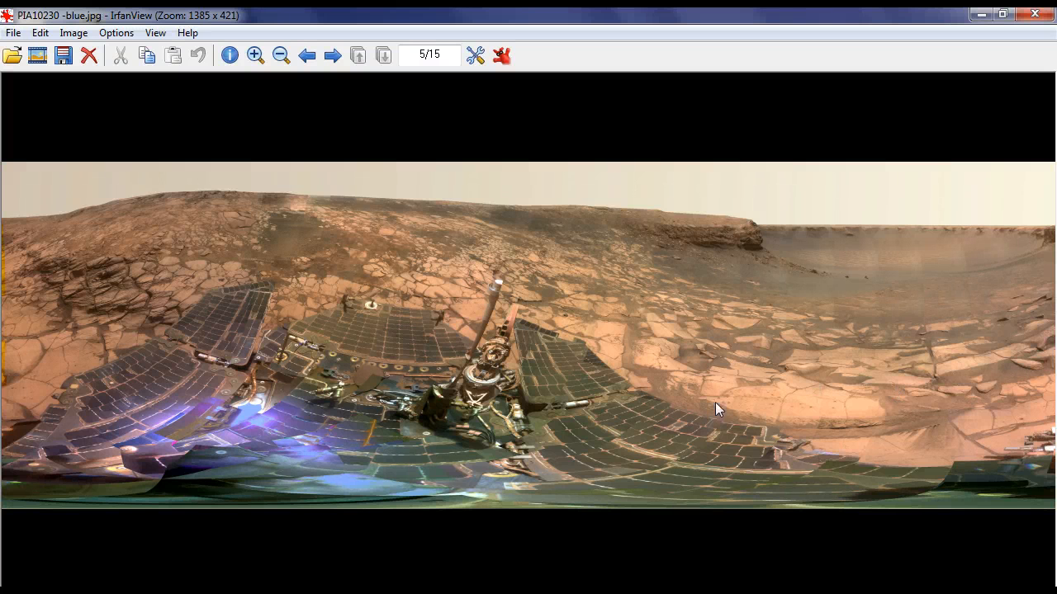
mouse_move(636, 429)
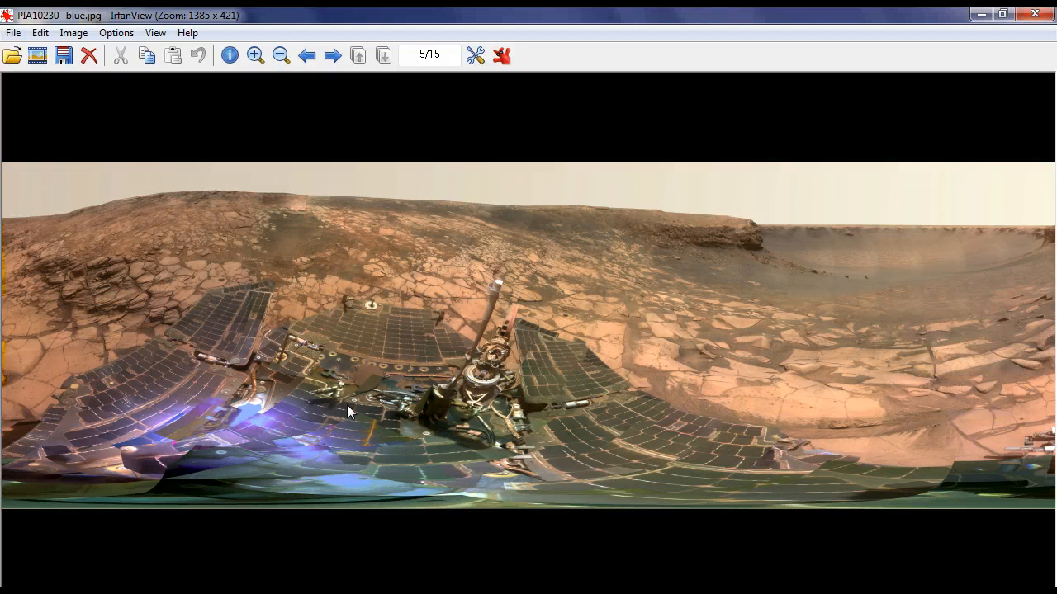
mouse_move(212, 376)
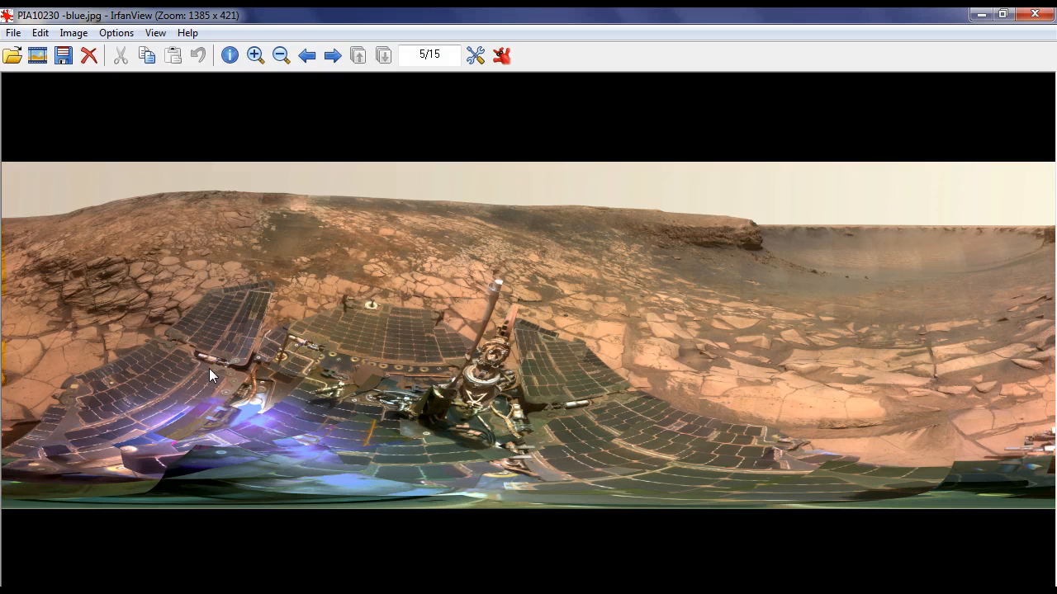
mouse_move(766, 461)
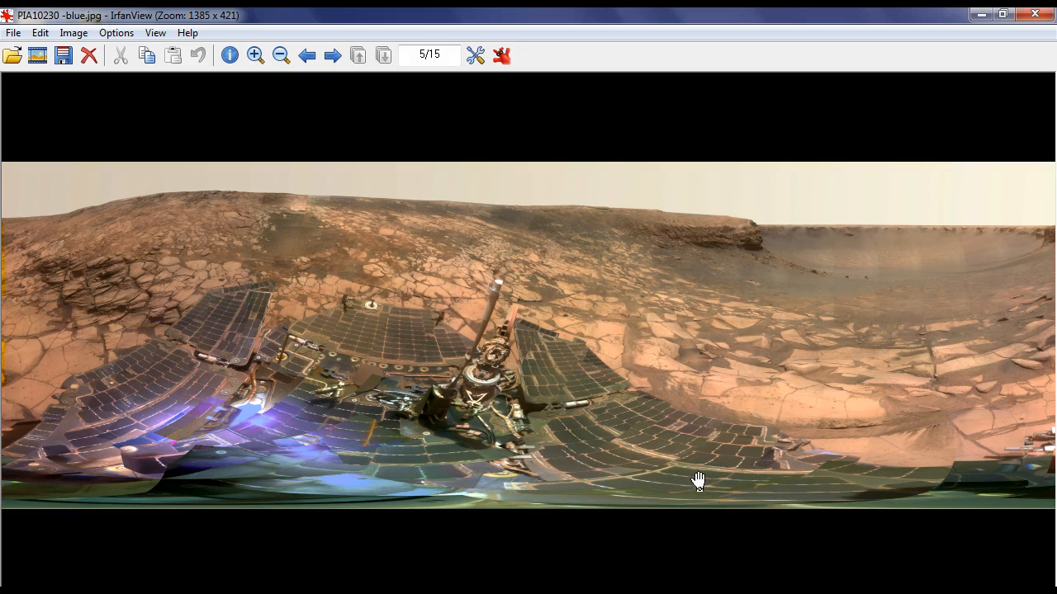
mouse_move(571, 337)
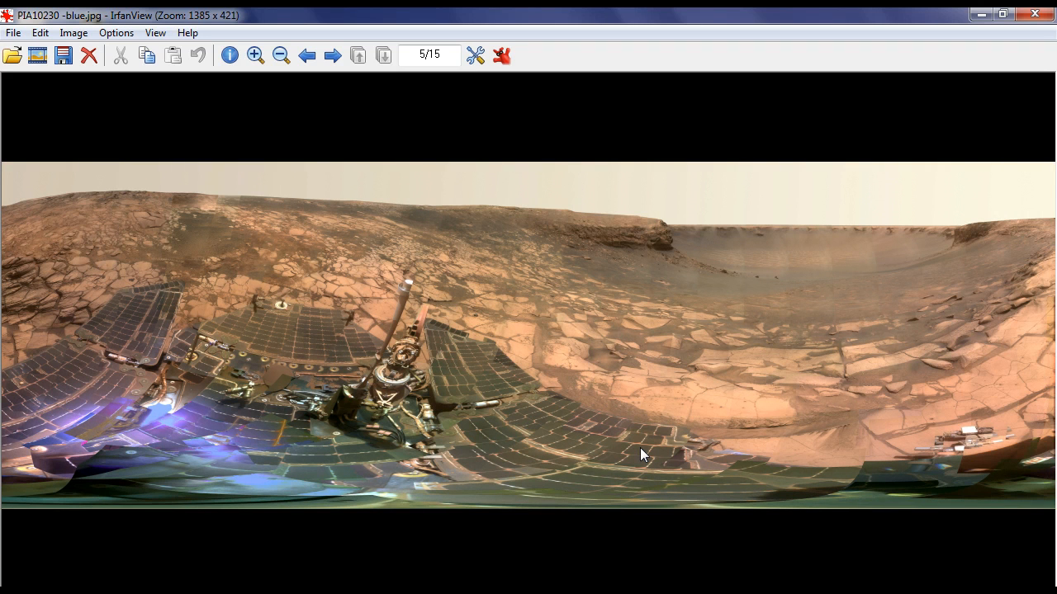
Step: Zoom into the panorama five steps until the rocky ground shows at full detail
left_click(256, 57)
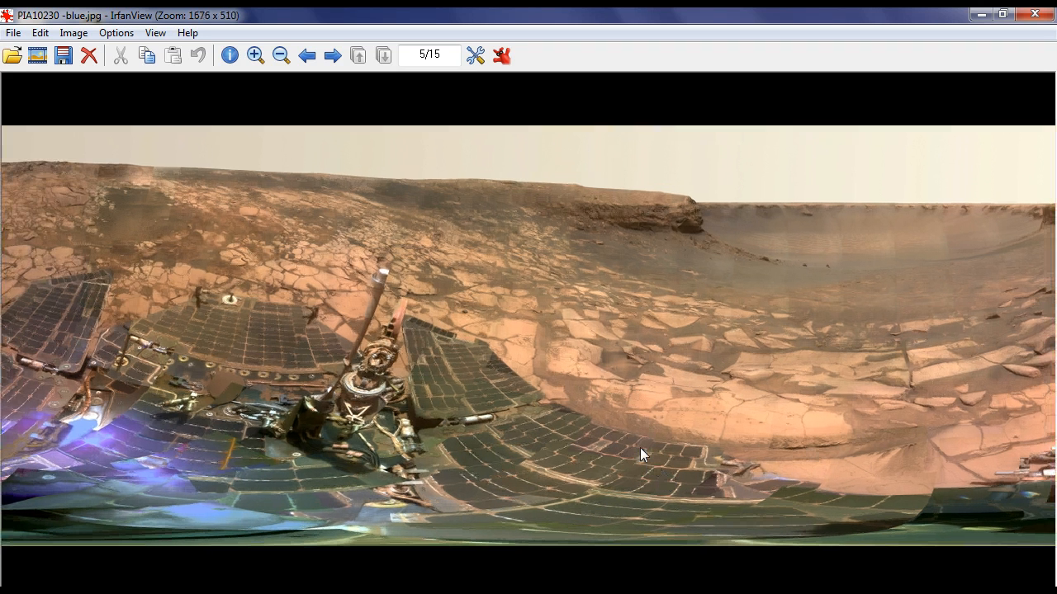
left_click(255, 56)
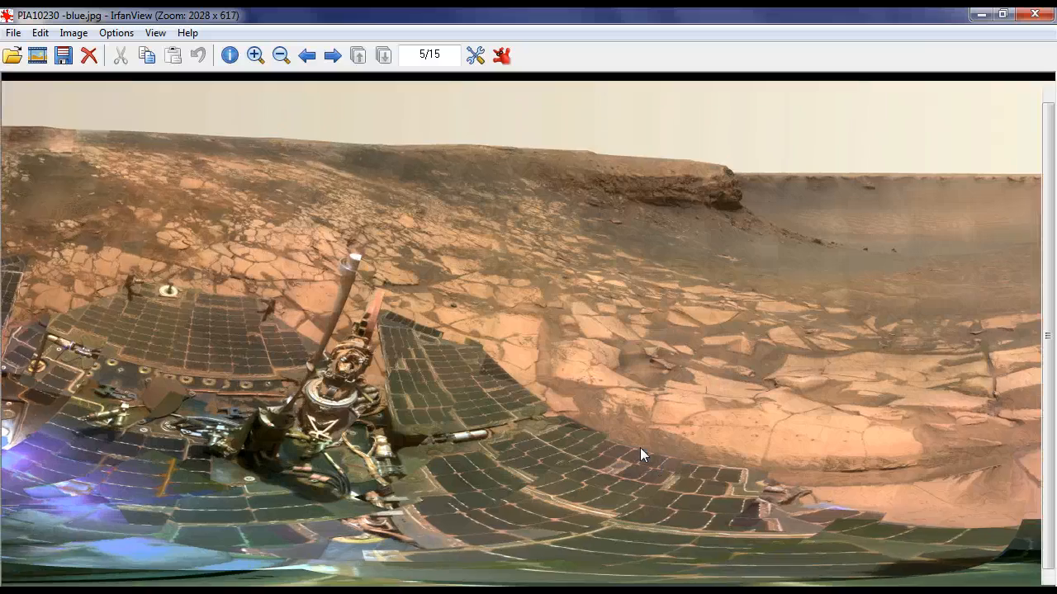
left_click(256, 55)
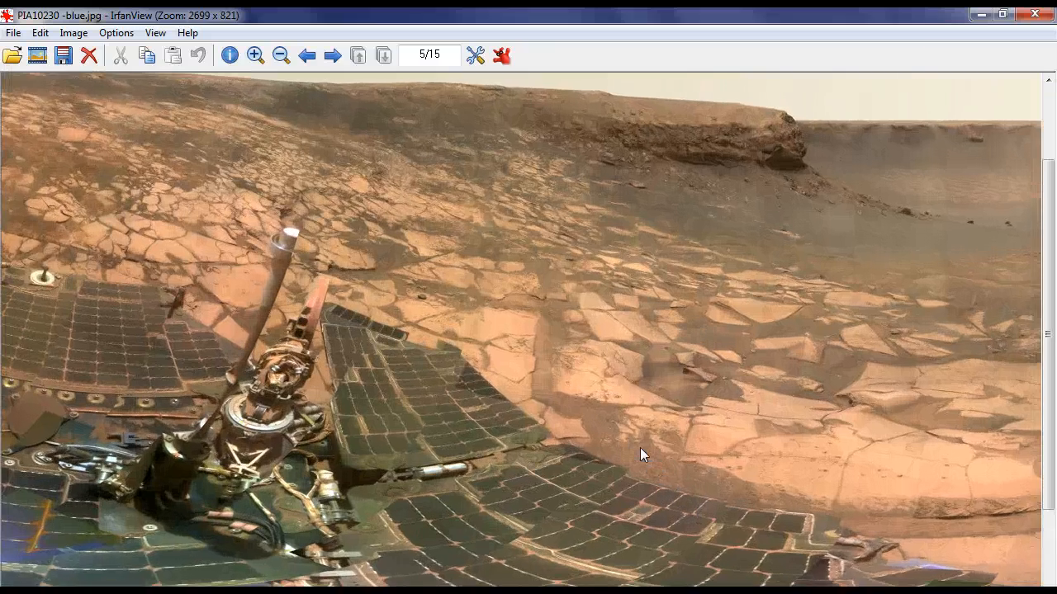
left_click(254, 57)
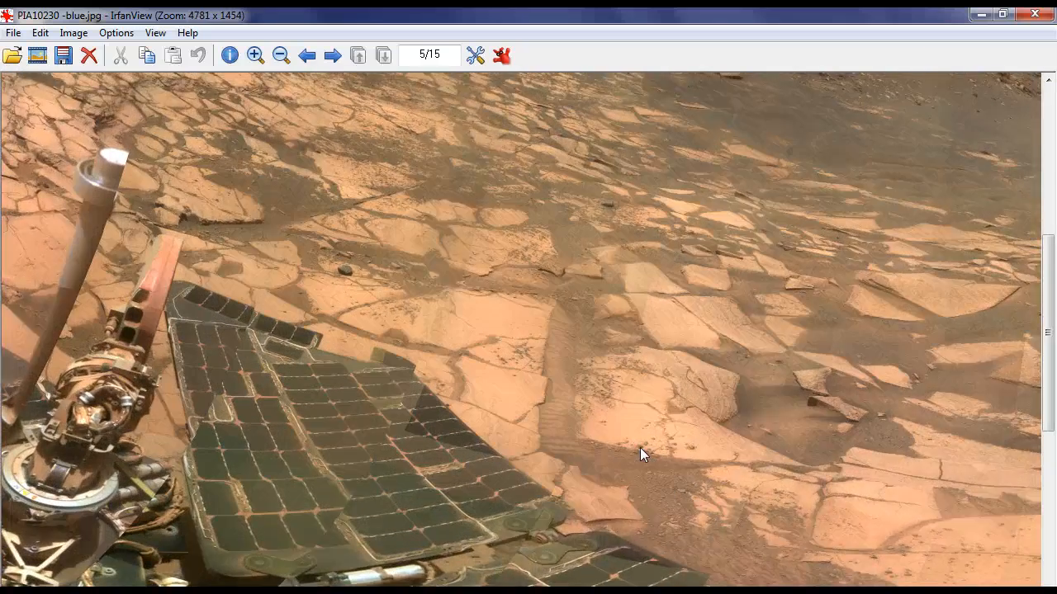
left_click(254, 56)
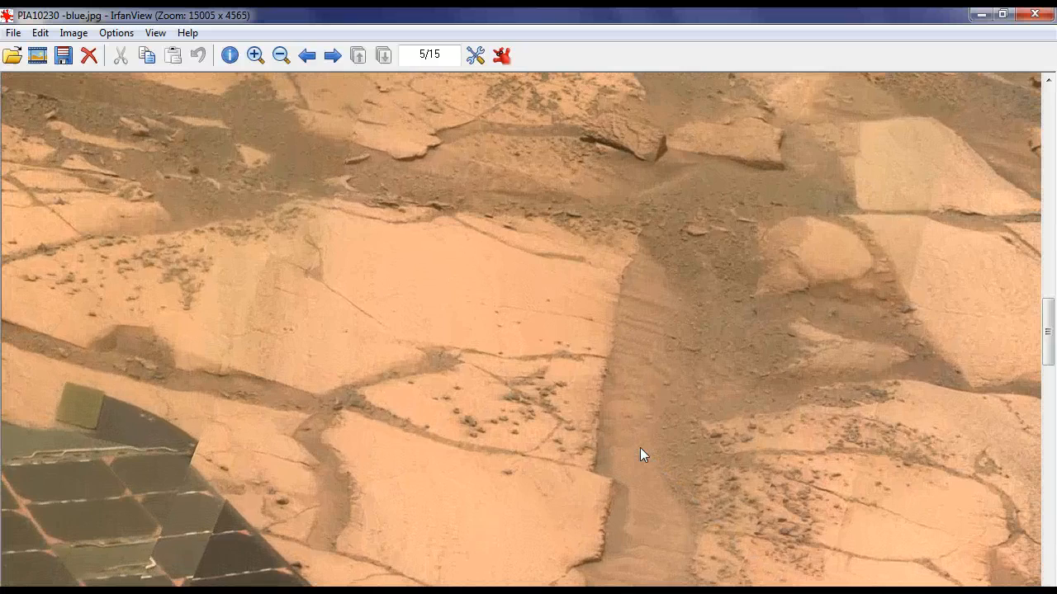
Step: Pan the view up and across to the hinge mechanism on the rover deck
left_click_drag(644, 455, 631, 267)
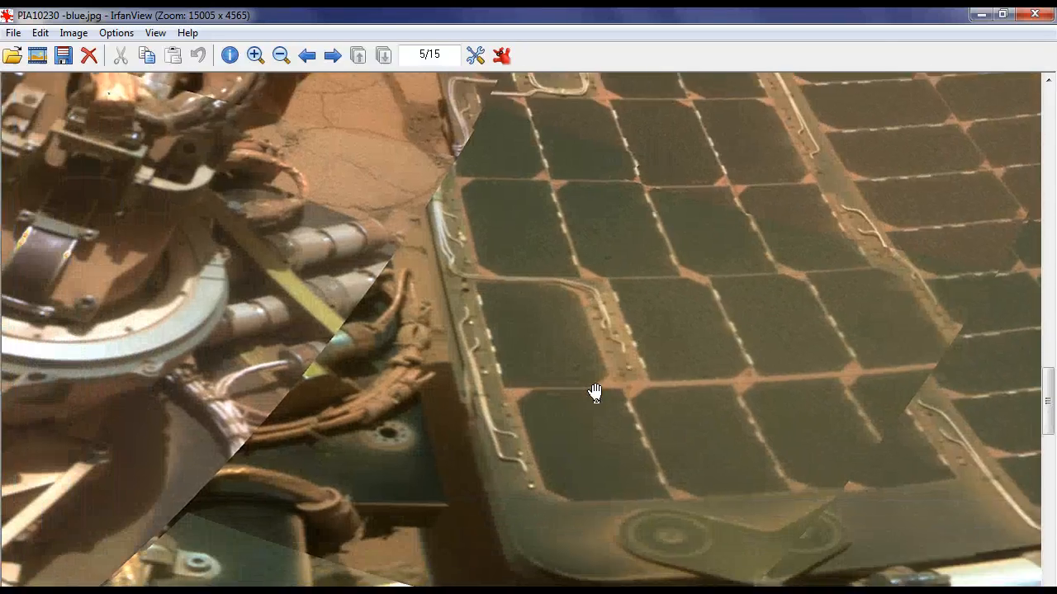
left_click_drag(594, 393, 376, 444)
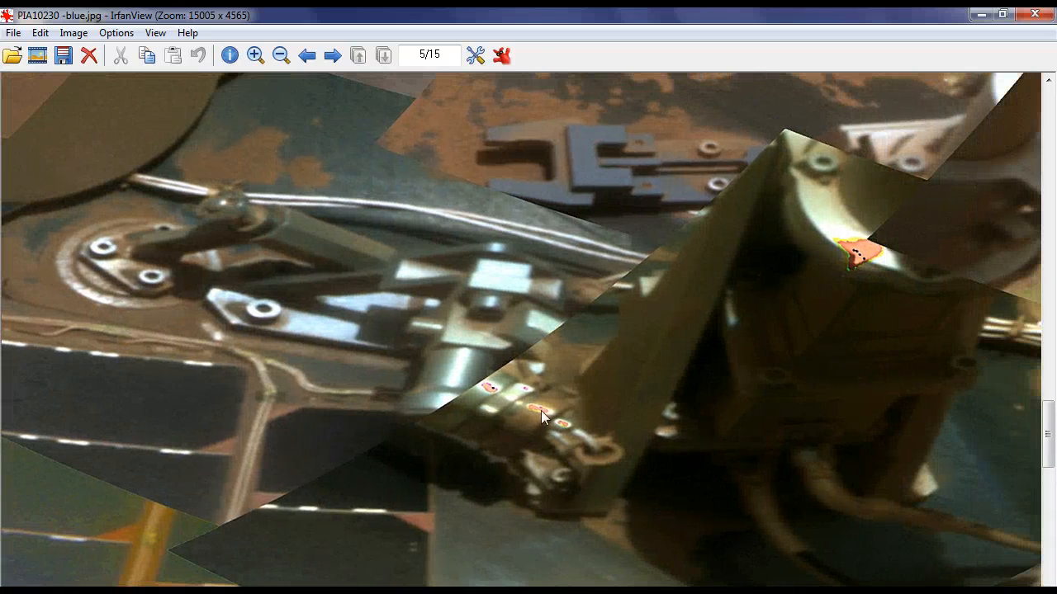
mouse_move(462, 469)
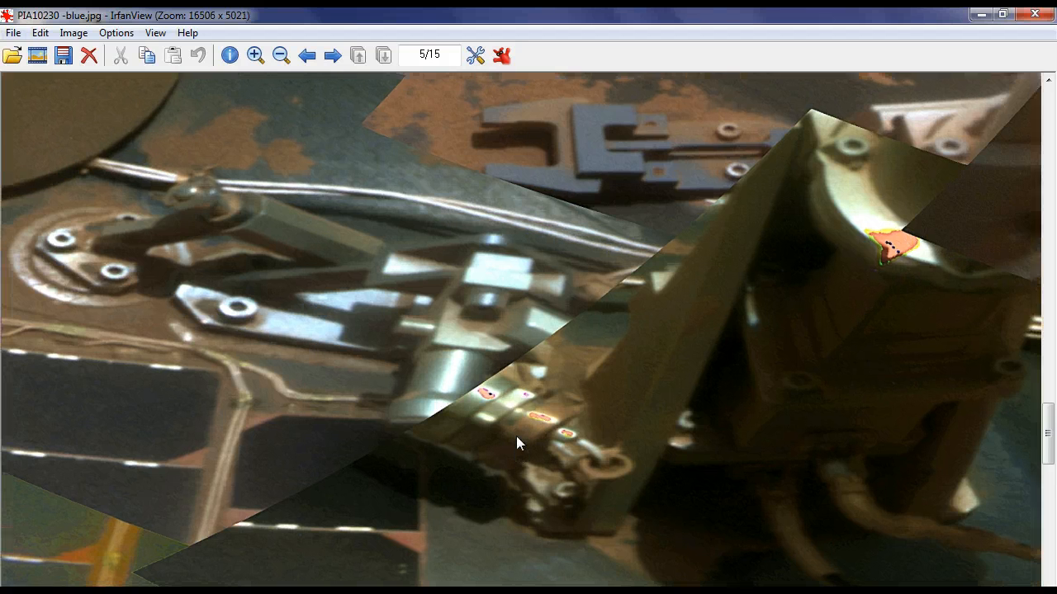
Step: Magnify the deck mechanism once more and pan across the hinge plates to the cable bundle
left_click(256, 56)
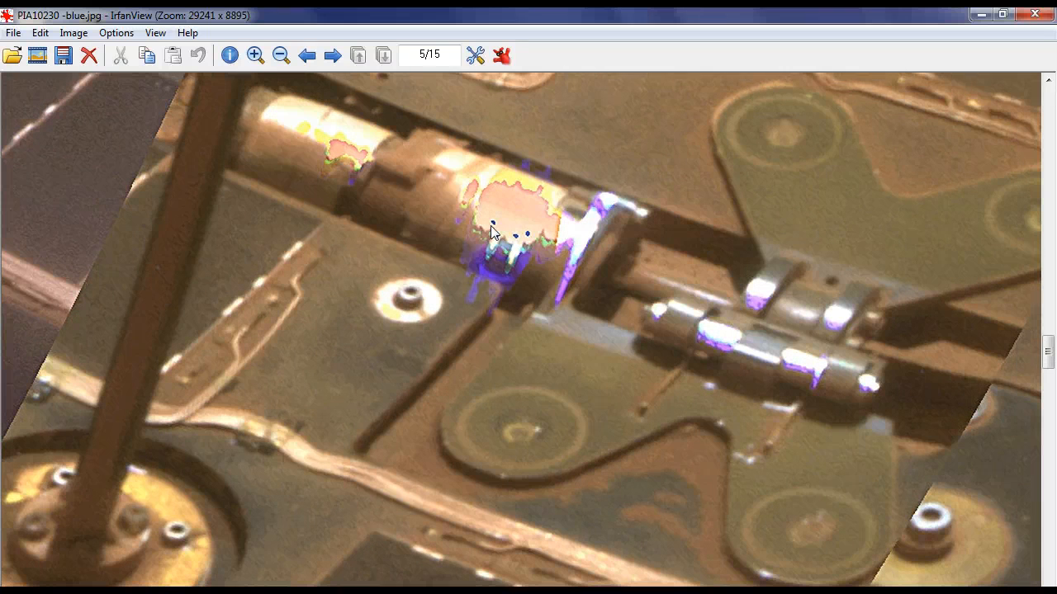
mouse_move(485, 180)
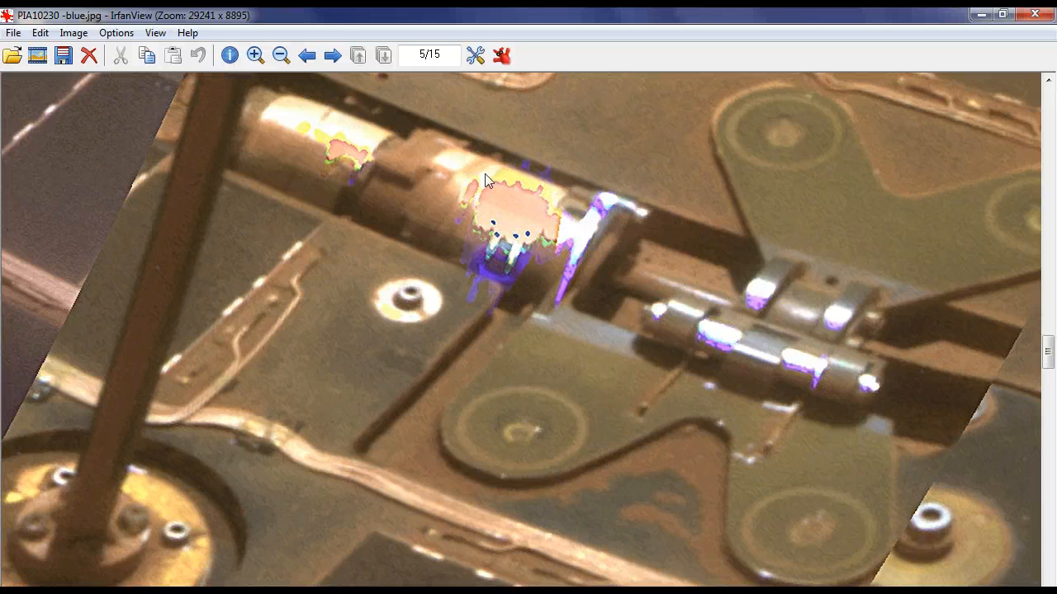
mouse_move(322, 373)
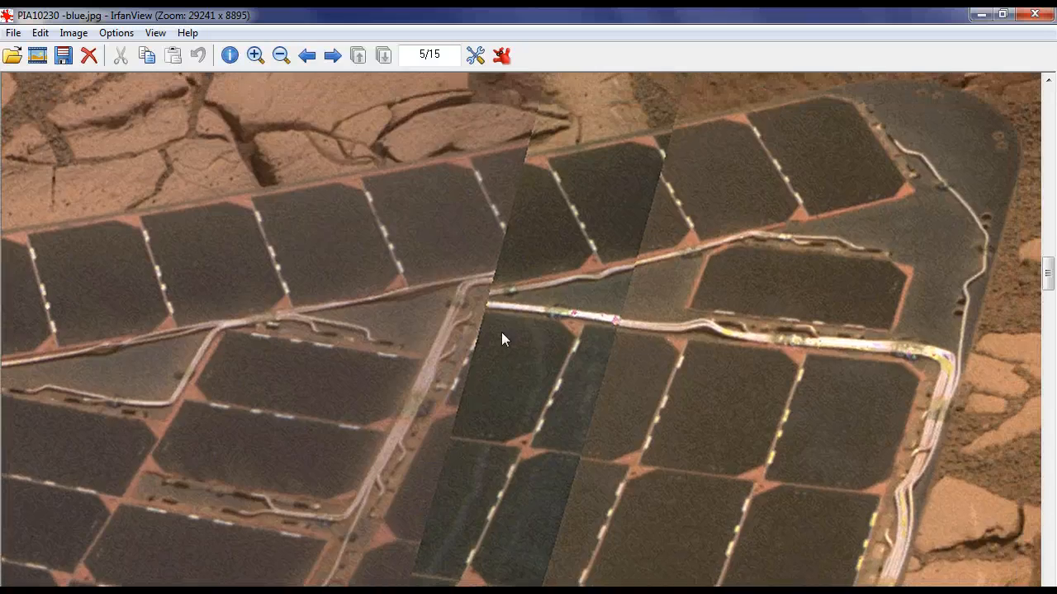
scroll("down", 3)
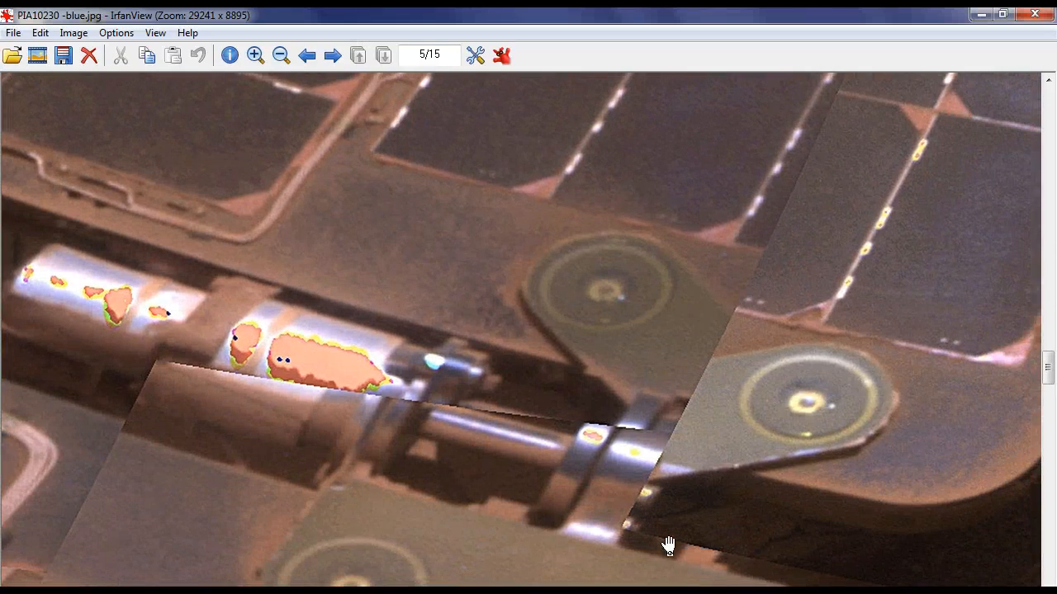
scroll("down", 3)
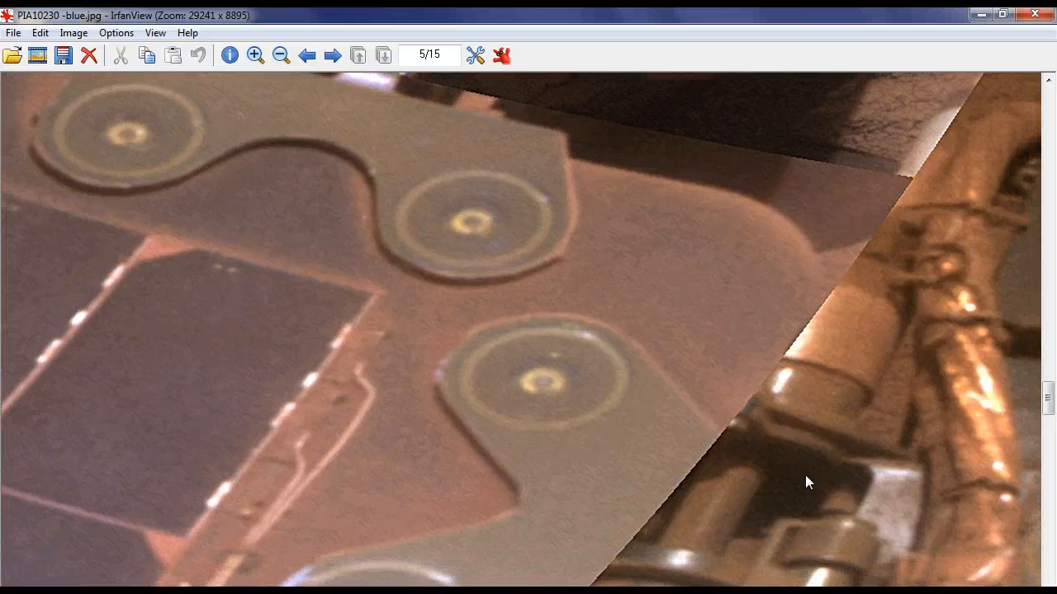
left_click_drag(809, 482, 607, 135)
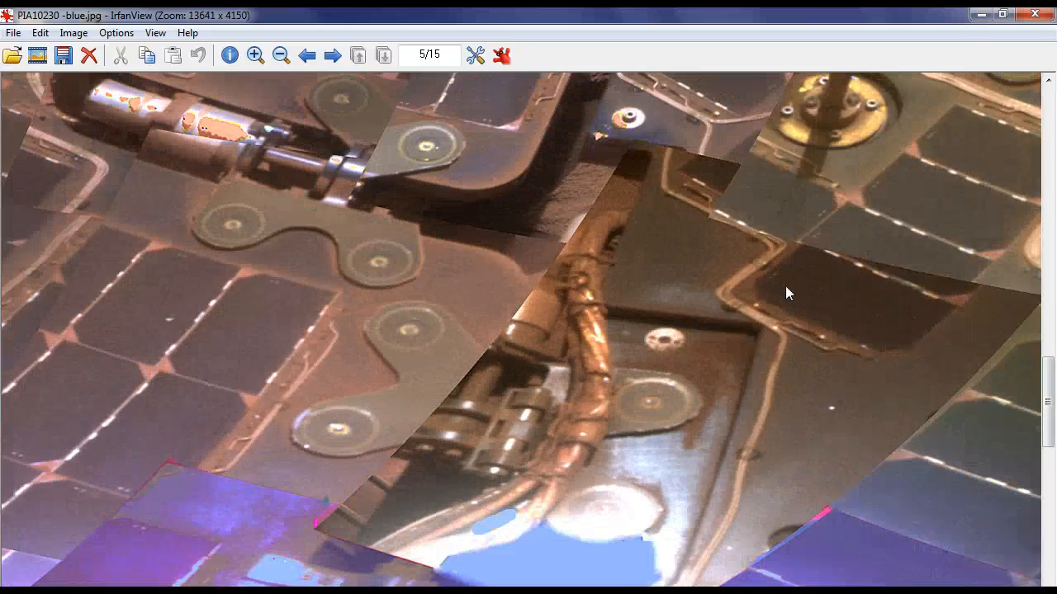
Step: Rotate the panorama onto its side and shrink it until the whole tall strip fits
left_click(281, 57)
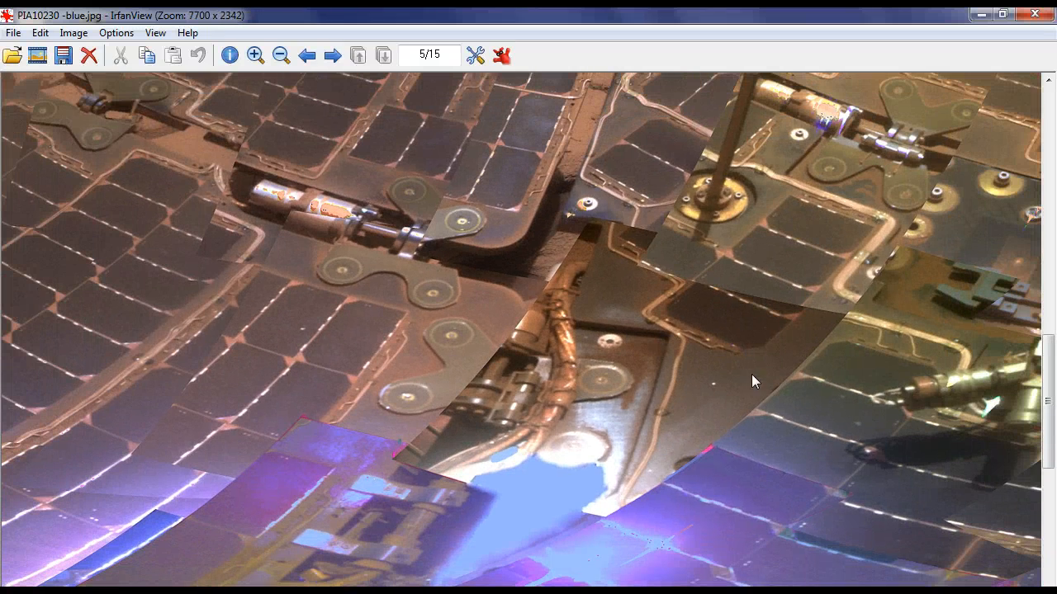
mouse_move(760, 520)
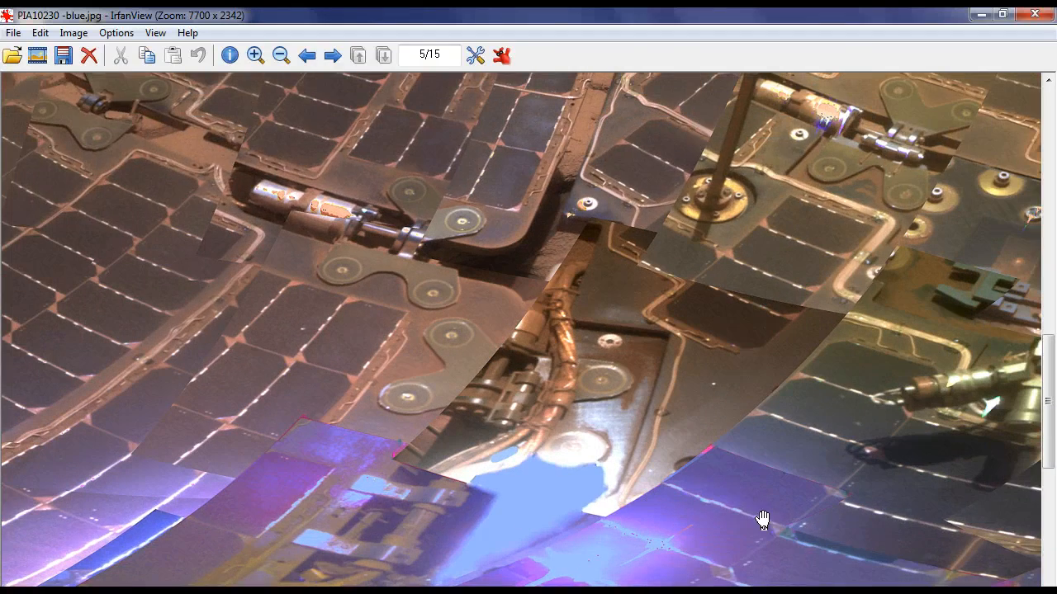
scroll("down", 3)
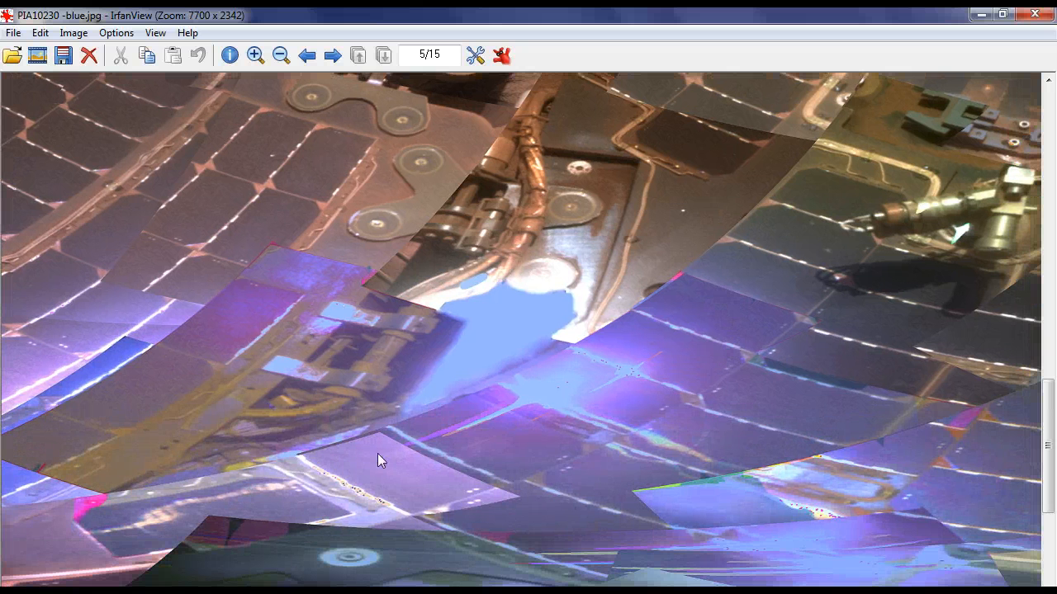
mouse_move(495, 362)
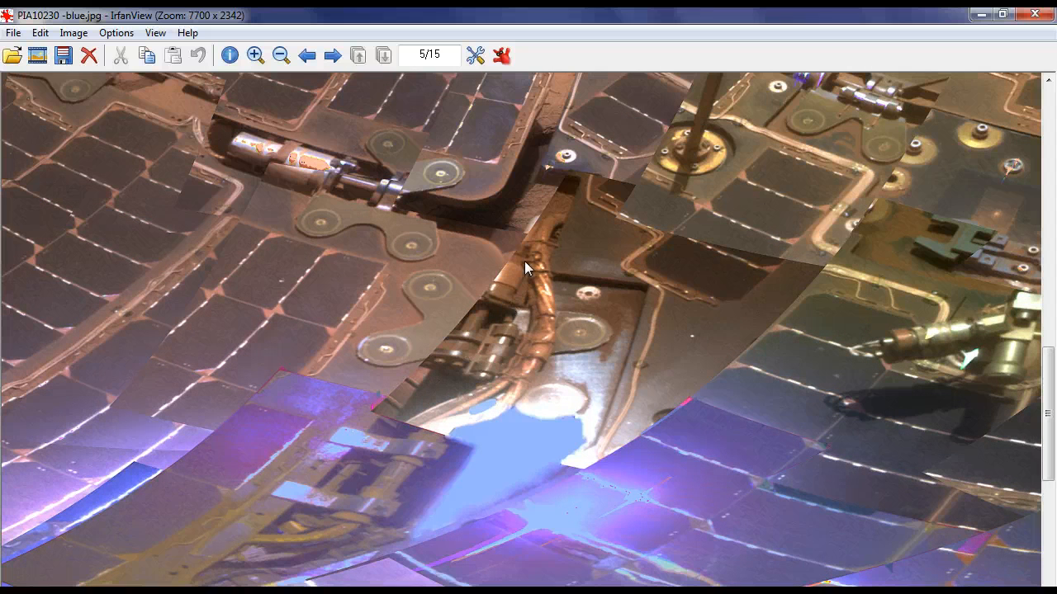
mouse_move(532, 288)
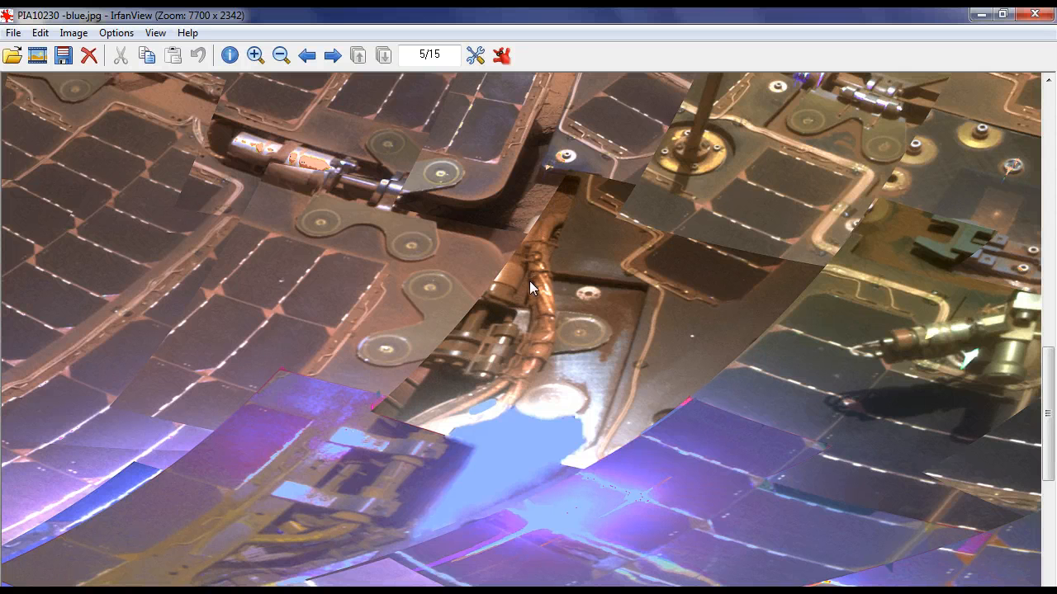
mouse_move(449, 218)
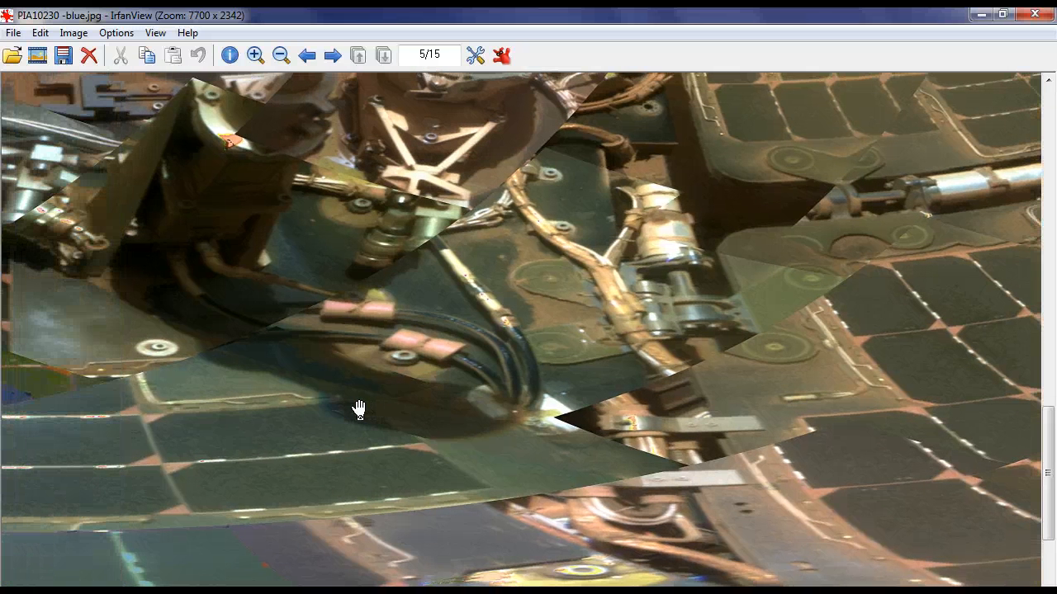
mouse_move(345, 298)
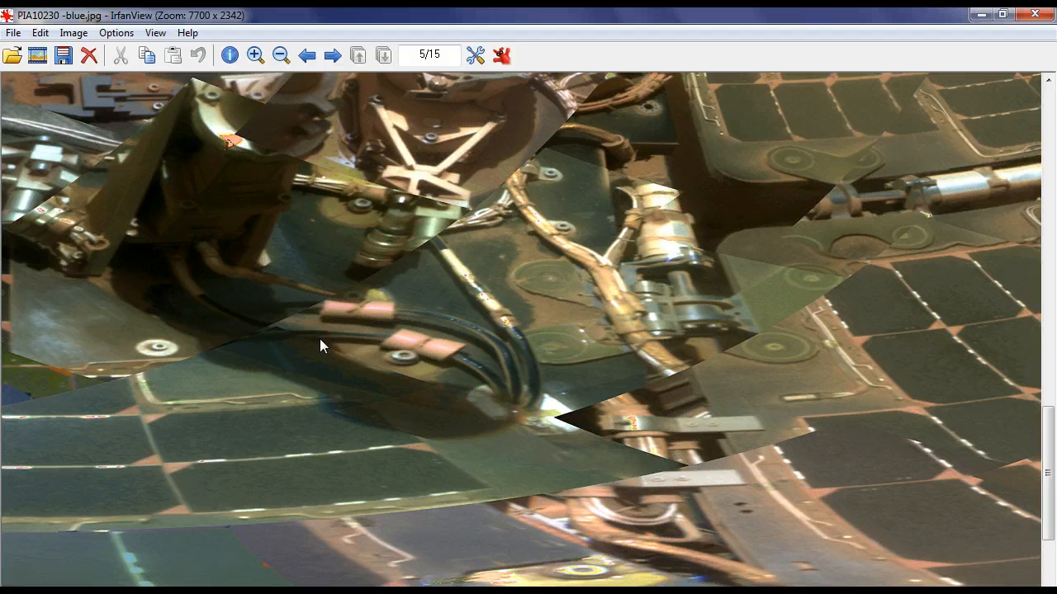
mouse_move(594, 531)
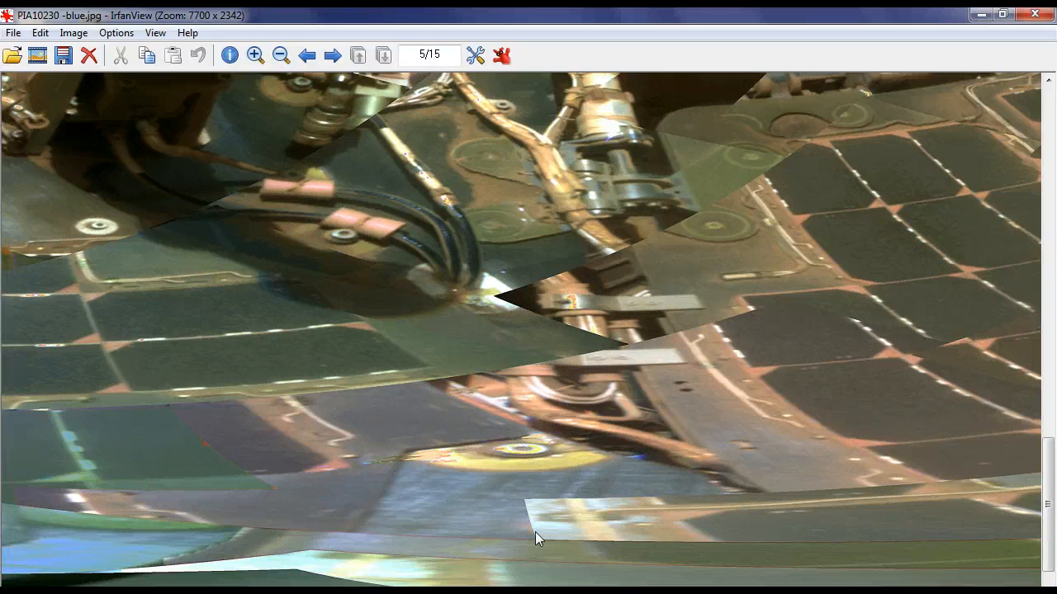
left_click(281, 56)
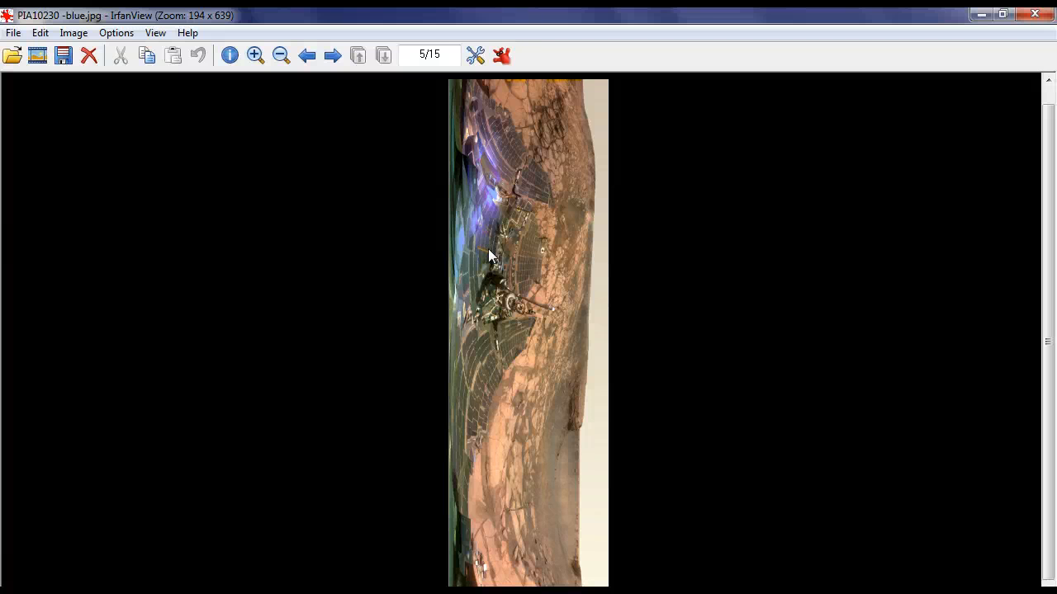
Step: Zoom five steps into the sideways panorama onto the rover deck equipment
left_click(254, 56)
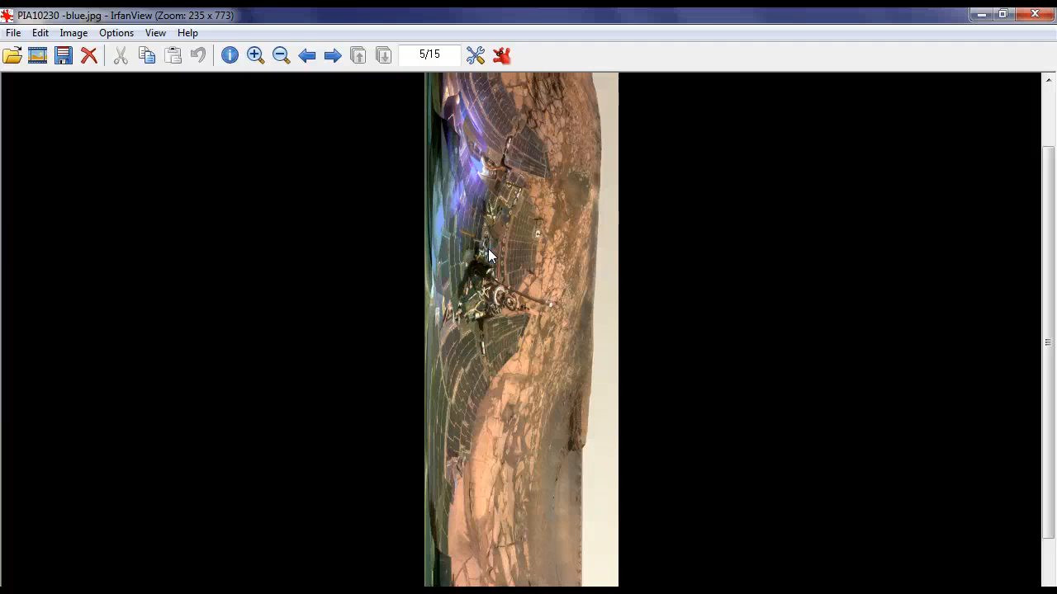
left_click(254, 56)
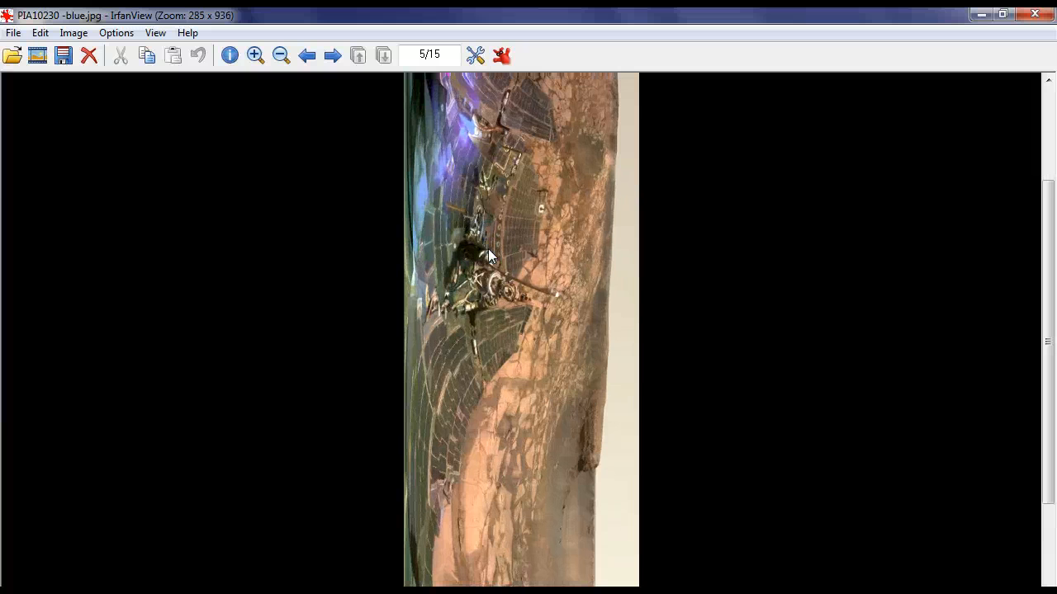
left_click(254, 56)
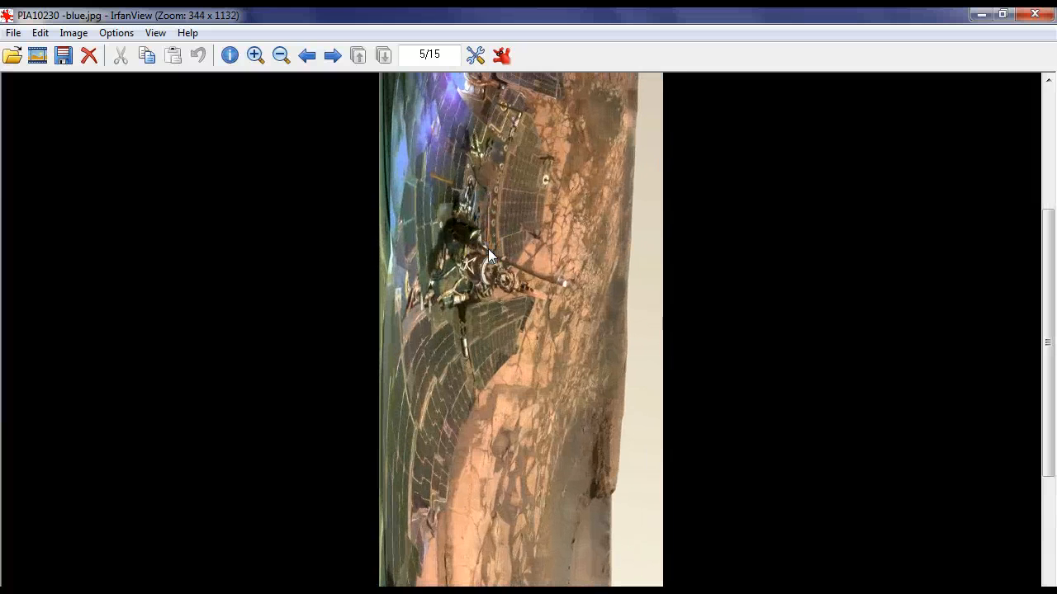
left_click(256, 55)
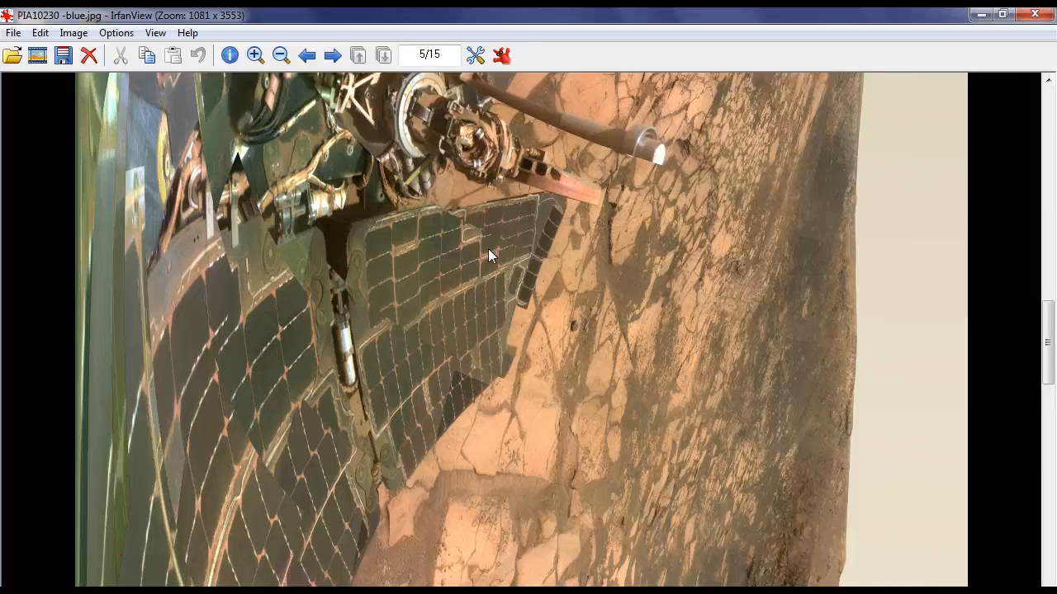
left_click(256, 56)
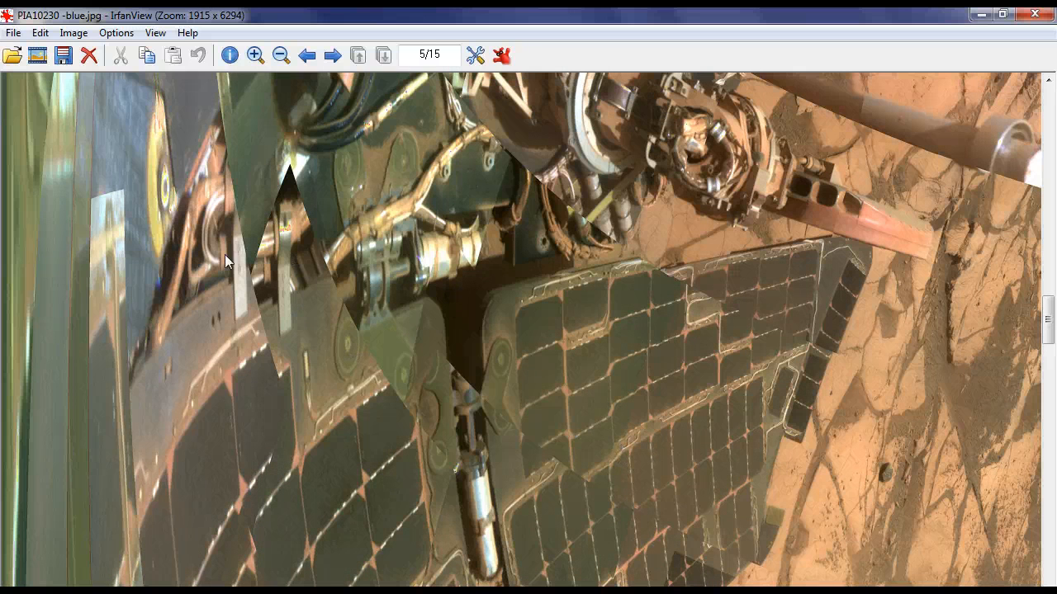
mouse_move(112, 222)
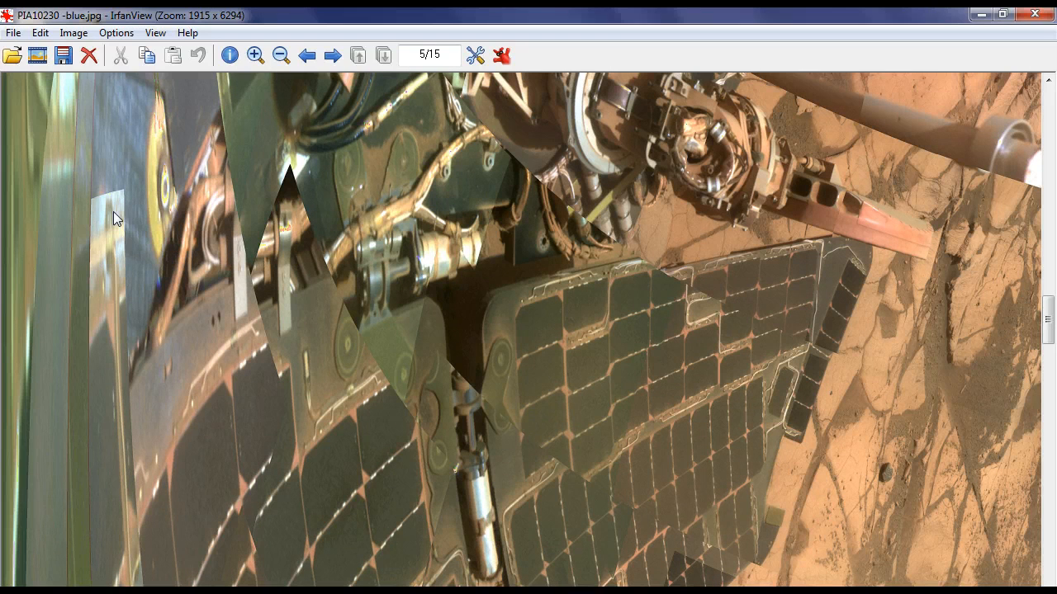
mouse_move(322, 432)
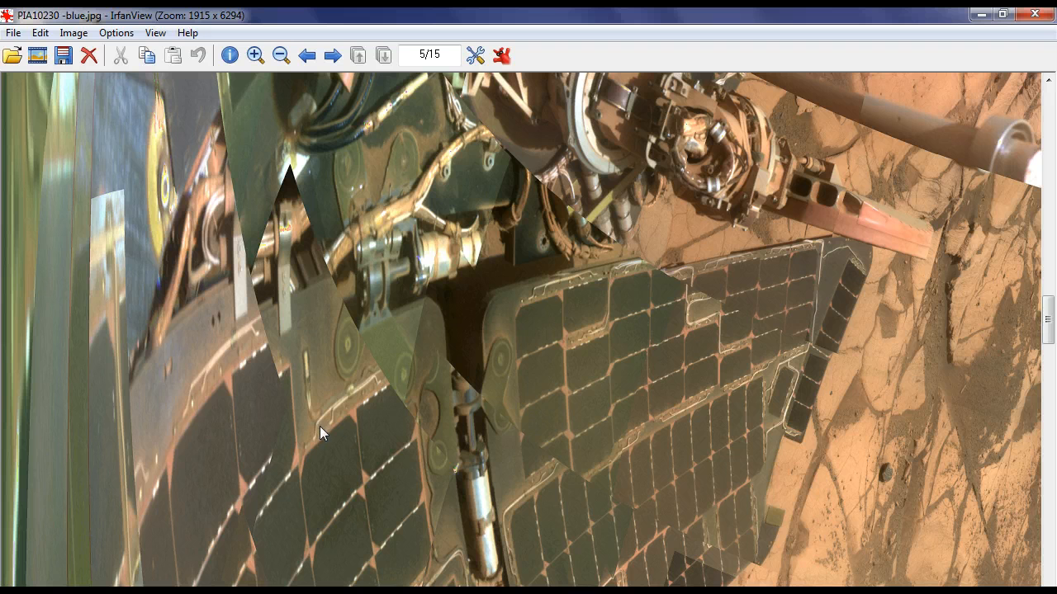
mouse_move(317, 436)
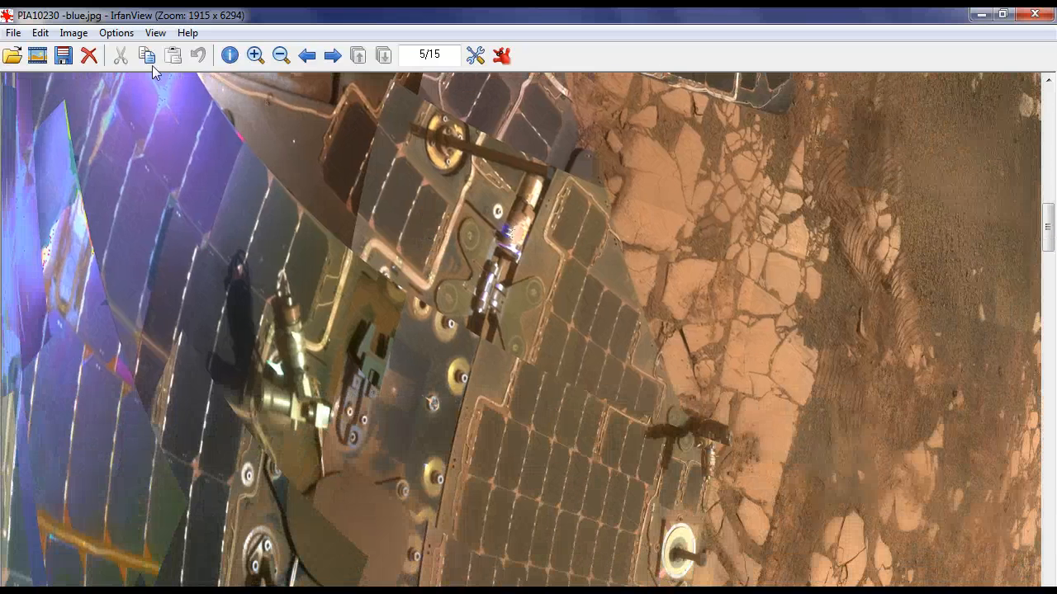
Step: Close in on the deck cabling, then turn the panorama back upright at full width
left_click(73, 33)
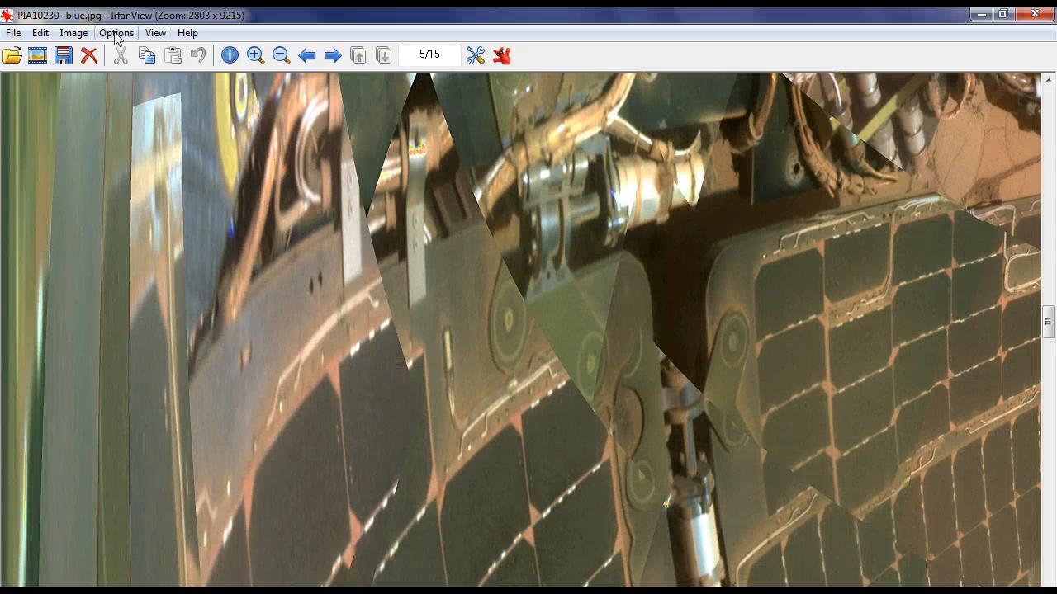
left_click(73, 33)
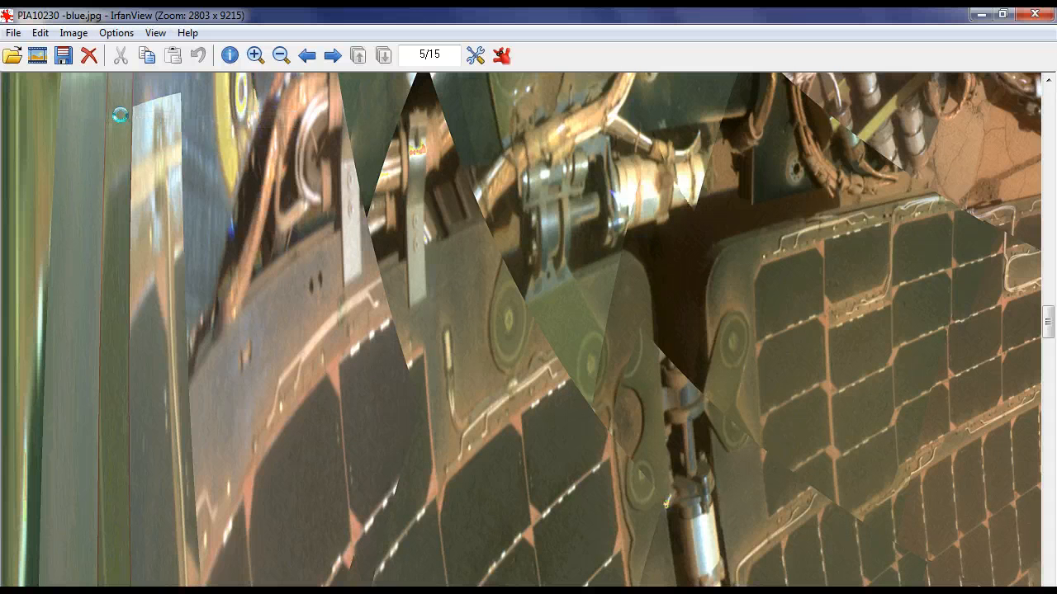
left_click(281, 56)
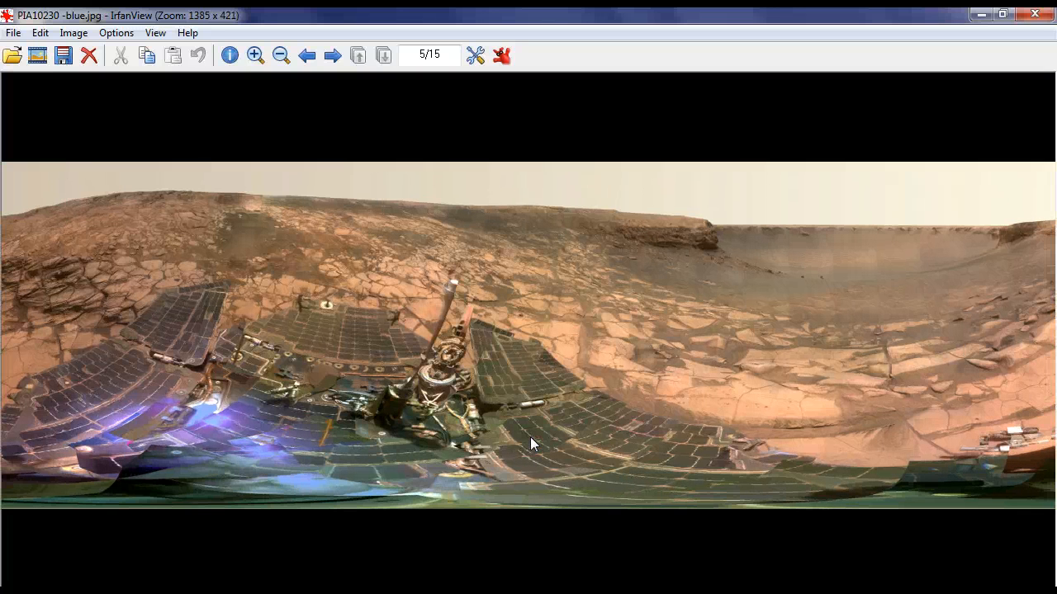
Step: Zoom five steps into the upright panorama onto the rover mast and adjacent solar panel
left_click(254, 56)
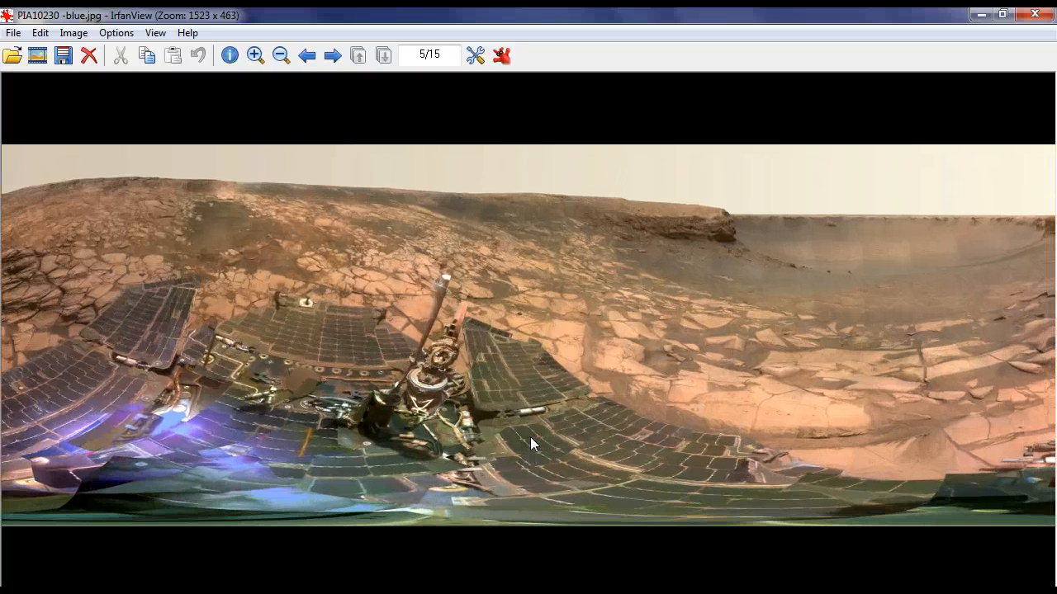
left_click(256, 56)
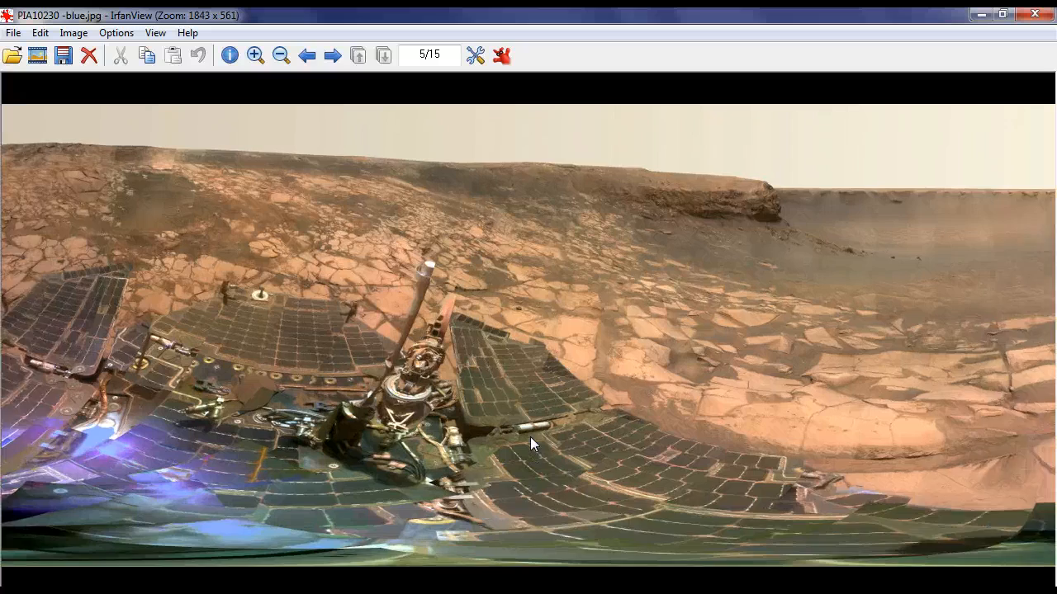
left_click(256, 56)
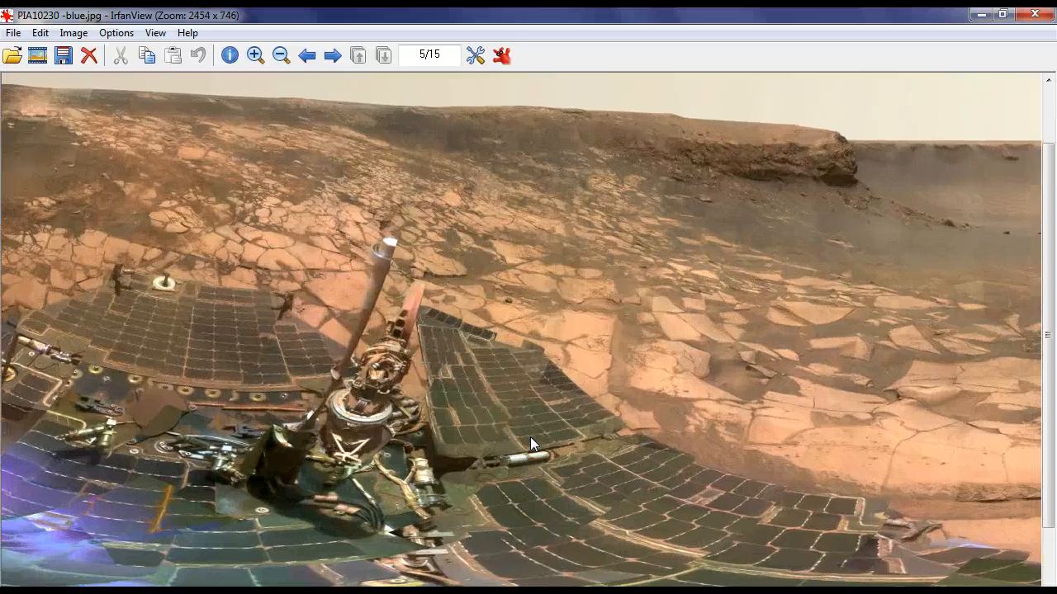
left_click(256, 54)
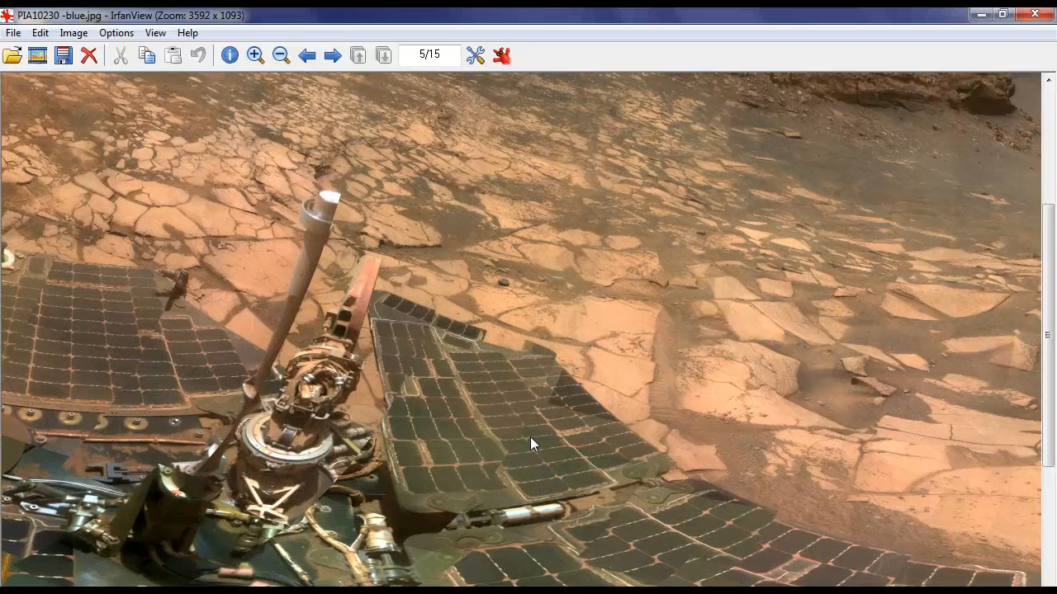
left_click(255, 55)
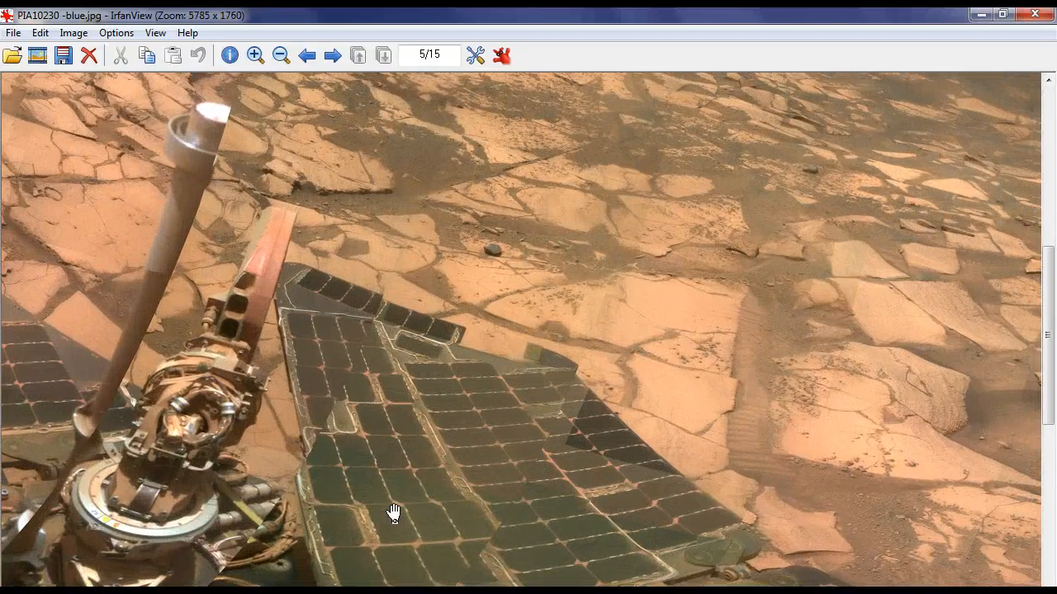